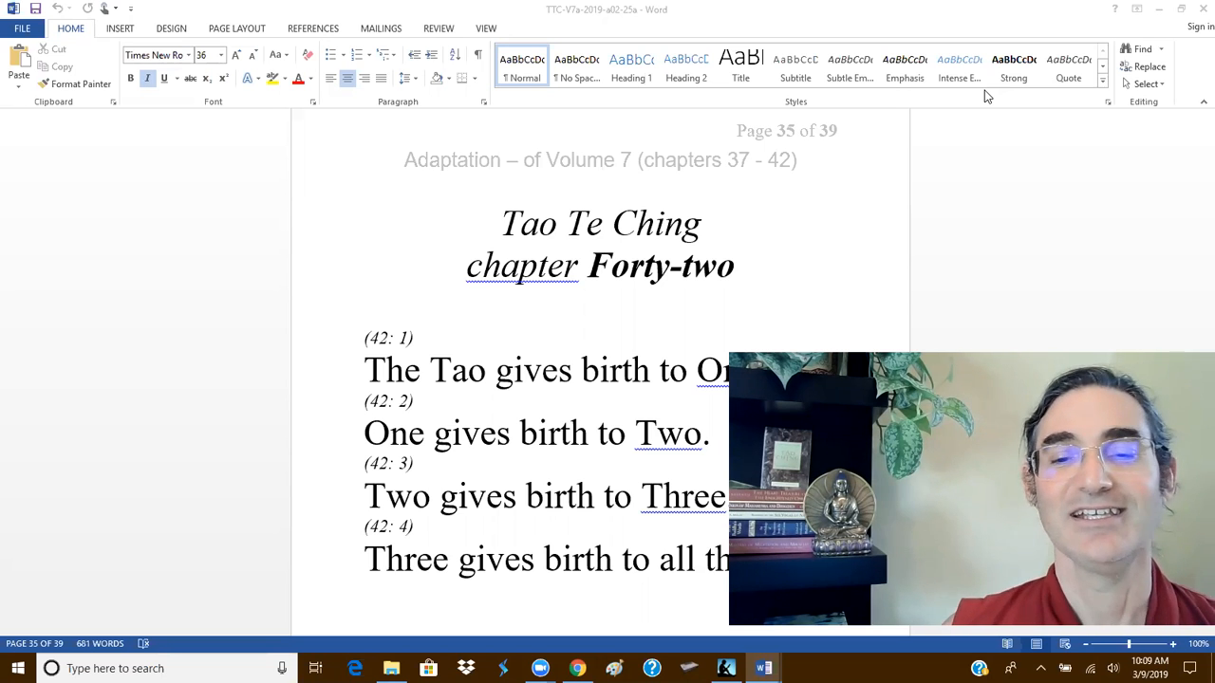
{"action": "mouse_move", "coordinate": [615, 428]}
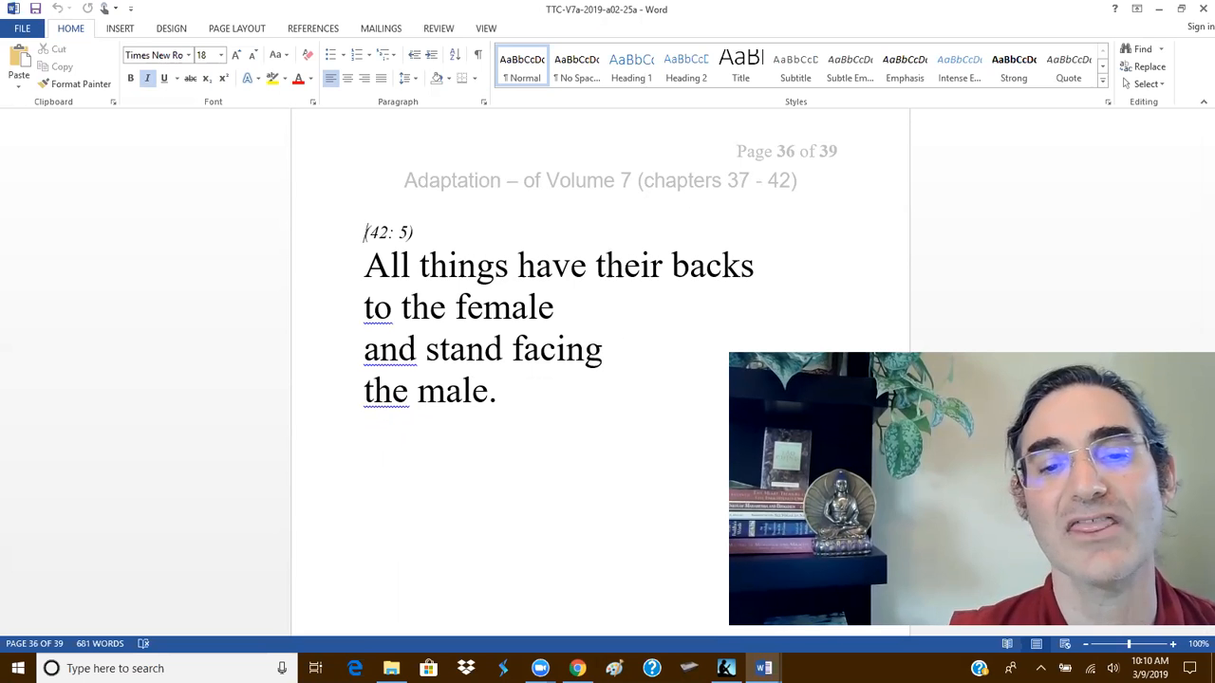
{"action": "scroll", "scroll_direction": "down", "scroll_amount": 3}
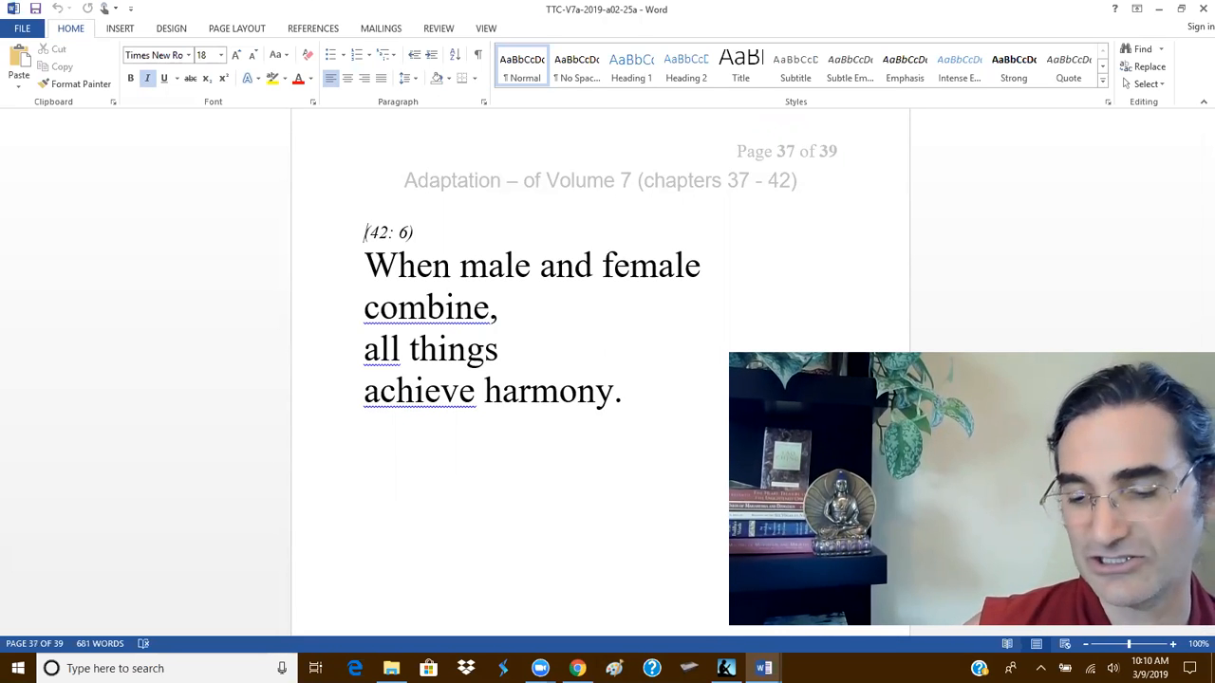
{"action": "scroll", "scroll_direction": "down", "scroll_amount": 3}
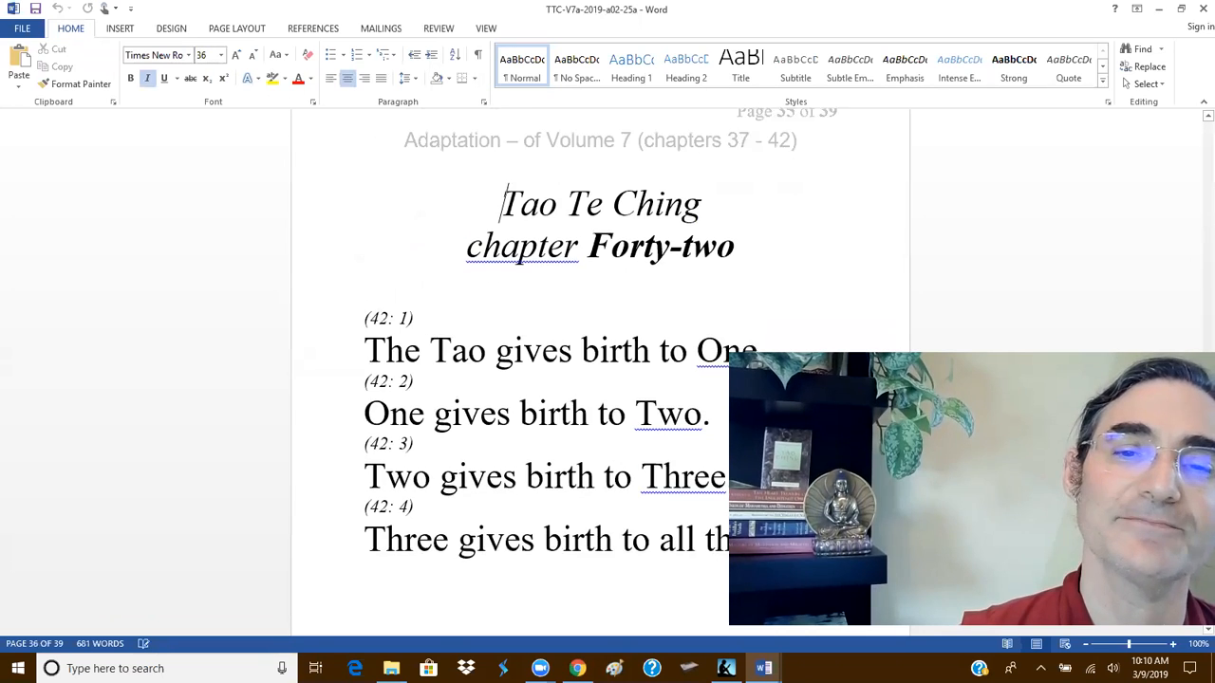
{"action": "scroll", "scroll_direction": "up", "scroll_amount": 3}
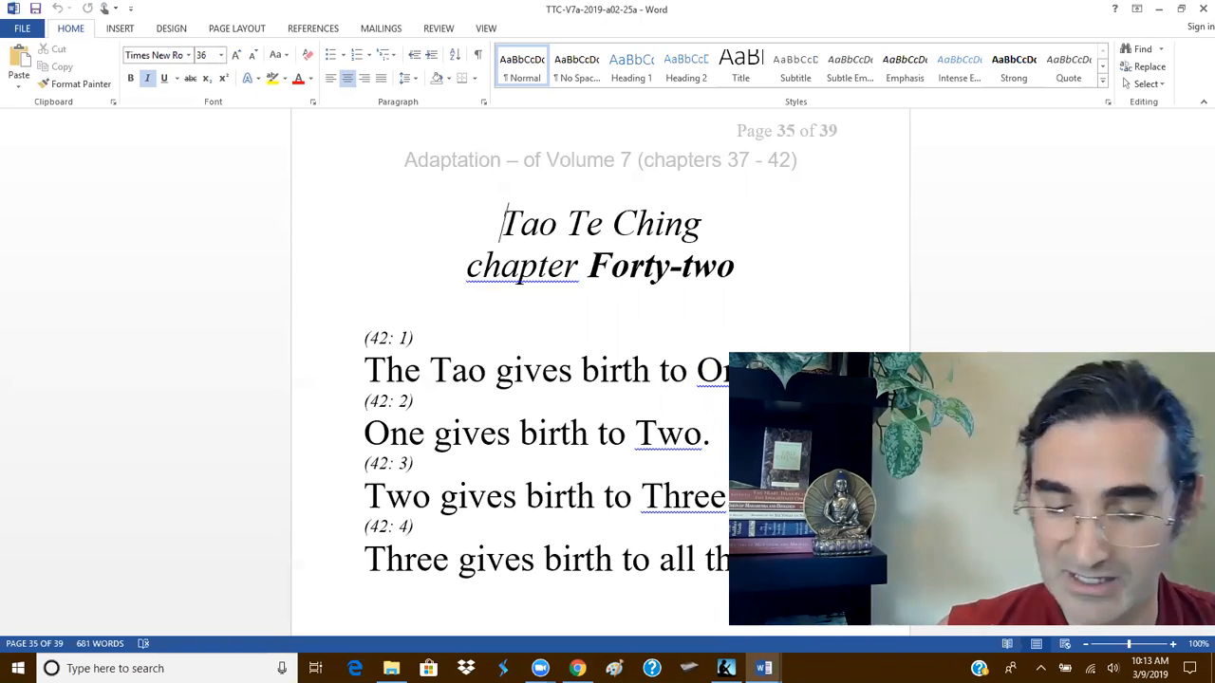
{"action": "scroll", "scroll_direction": "down", "scroll_amount": 3}
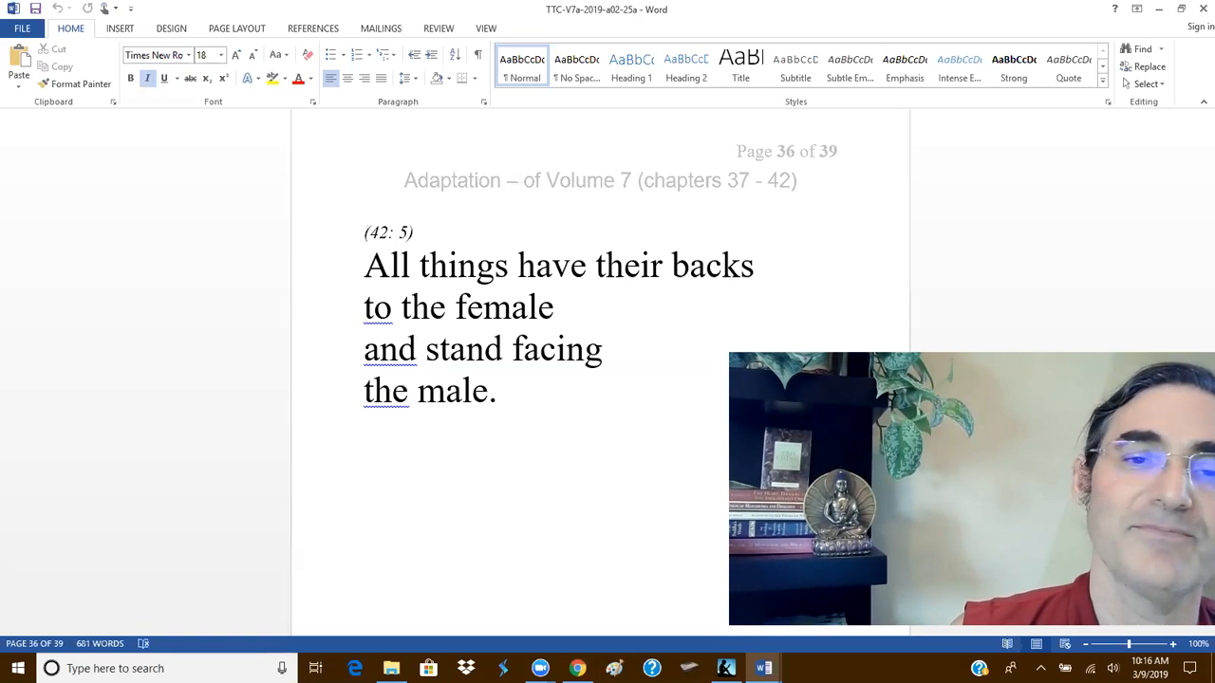
{"action": "scroll", "scroll_direction": "down", "scroll_amount": 3}
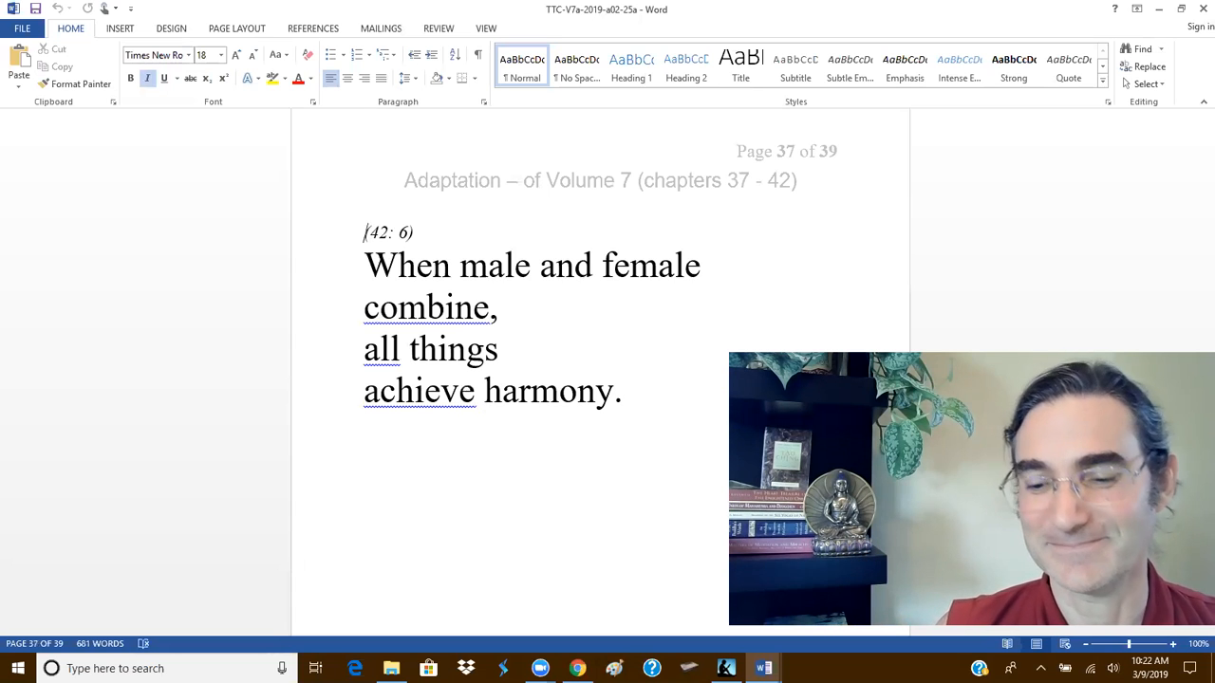
{"action": "scroll", "scroll_direction": "down", "scroll_amount": 3}
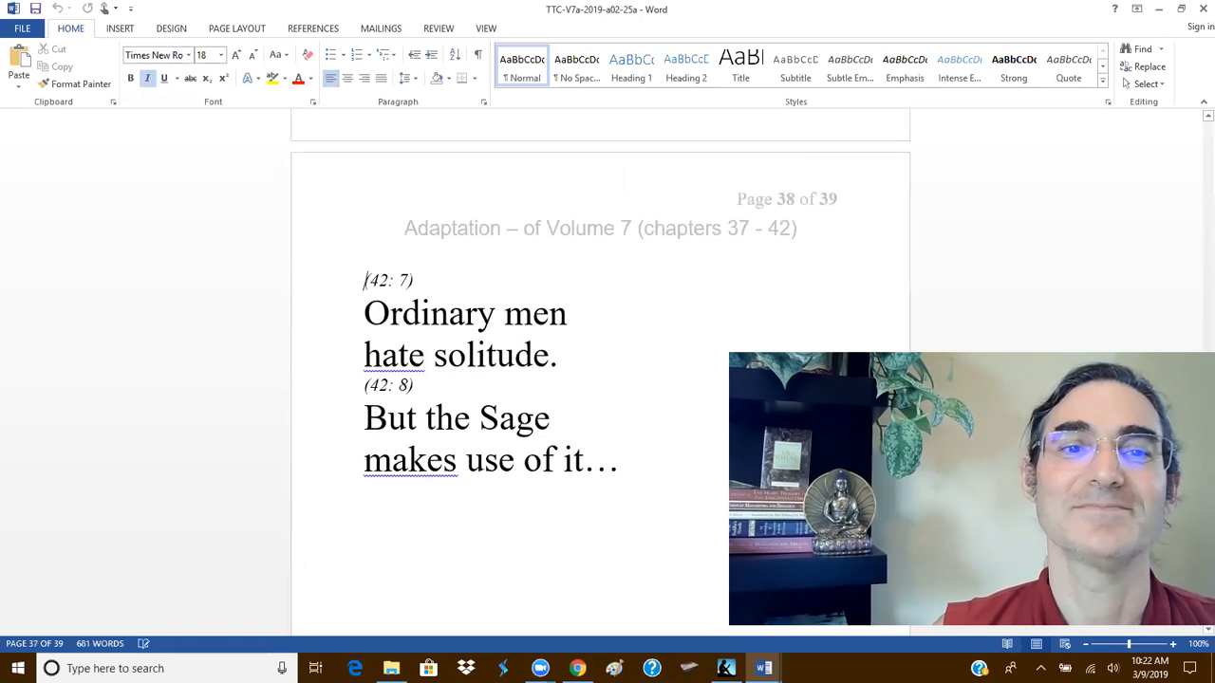
{"action": "scroll", "scroll_direction": "up", "scroll_amount": 3}
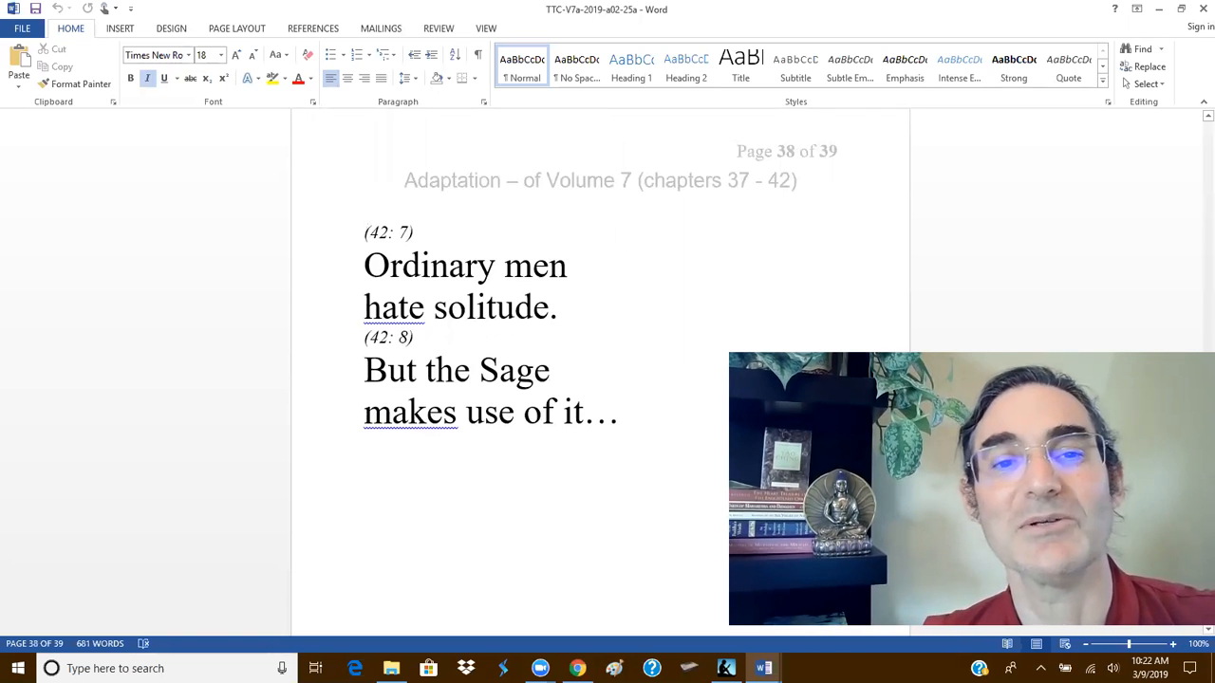